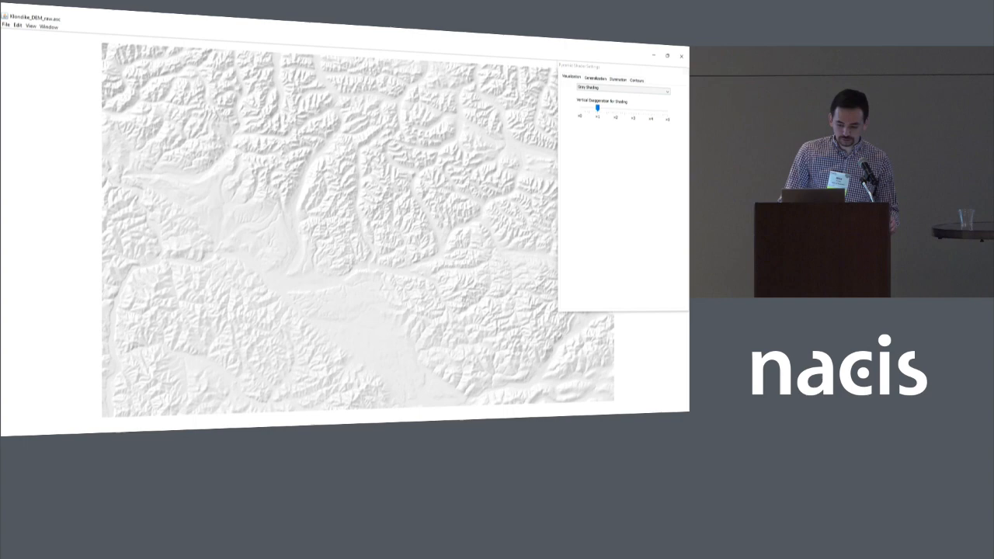
Raise the Vertical Exaggeration for Shading slider to deepen the Klondike mountain relief
{"action": "left_click_drag", "start_coordinate": [596, 107], "coordinate": [666, 108]}
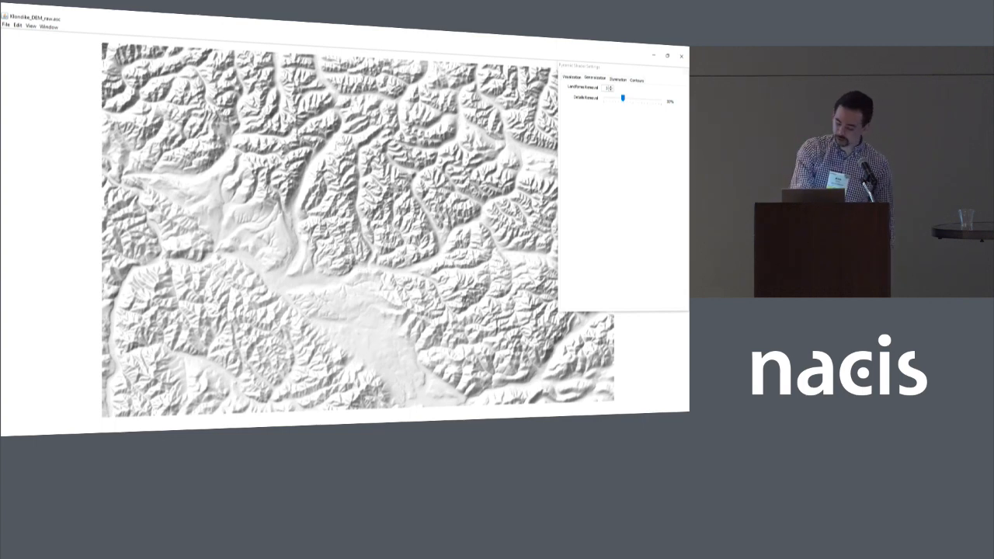
In the Illumination tab, set the Azimuth slider near its right end
{"action": "left_click", "coordinate": [616, 79]}
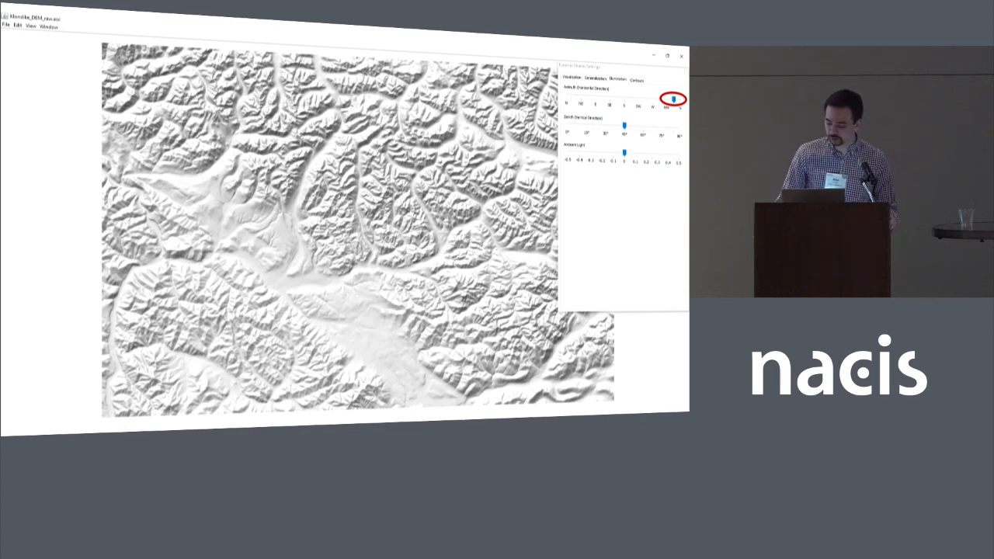
{"action": "left_click", "coordinate": [577, 80]}
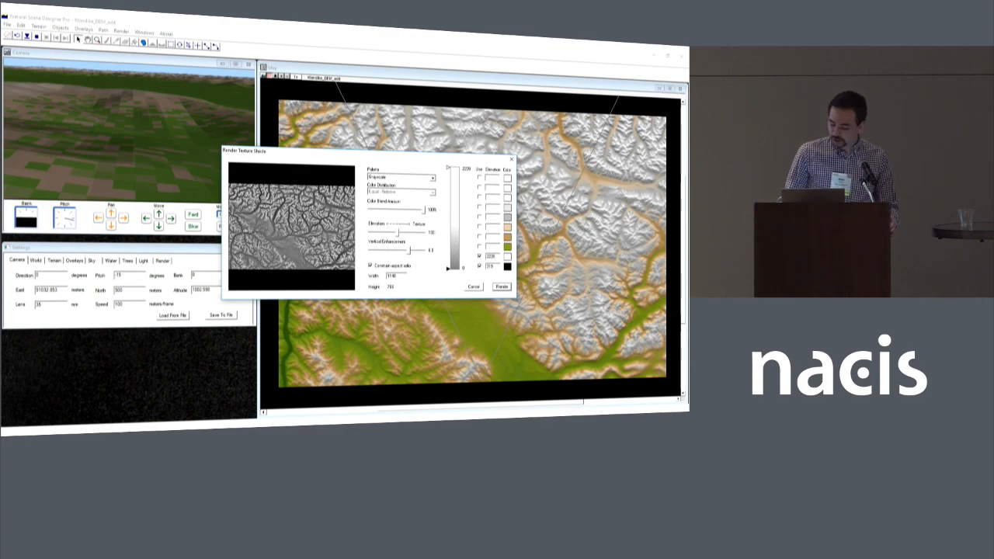
Adjust the Texture Shade dialog settings for a grayscale rendering of the Klondike DEM
{"action": "left_click", "coordinate": [501, 286]}
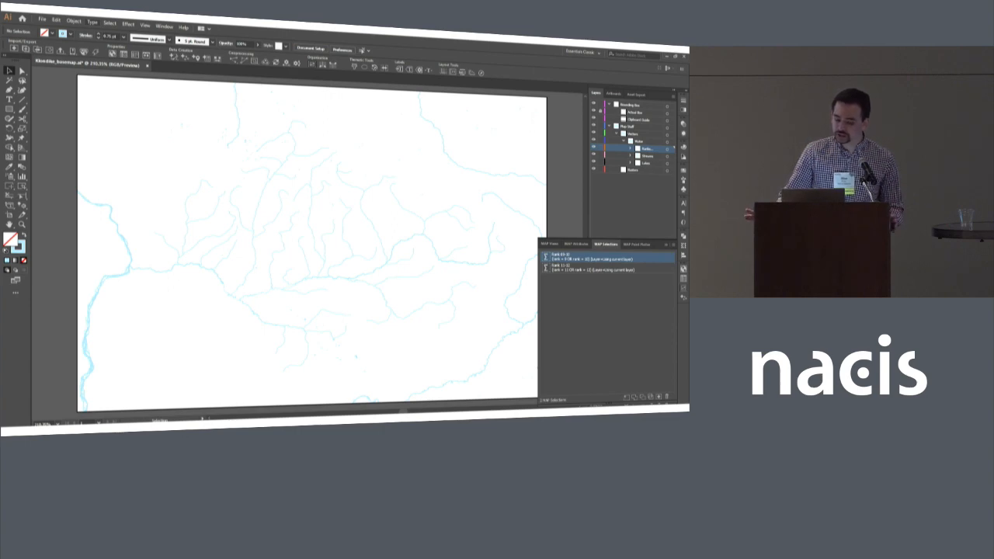
Drag across the map to select river paths for the rank-based selection
{"action": "left_click_drag", "start_coordinate": [217, 289], "coordinate": [305, 289]}
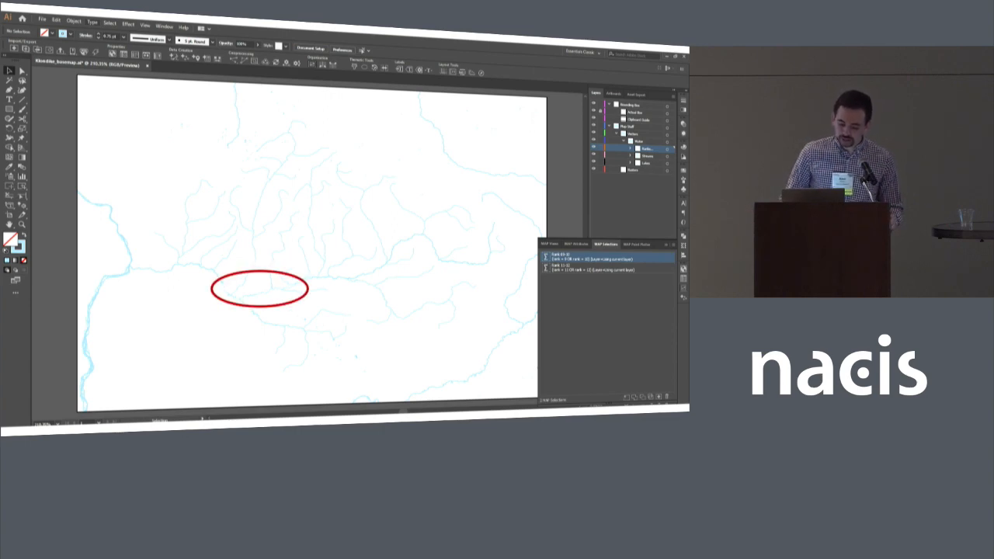